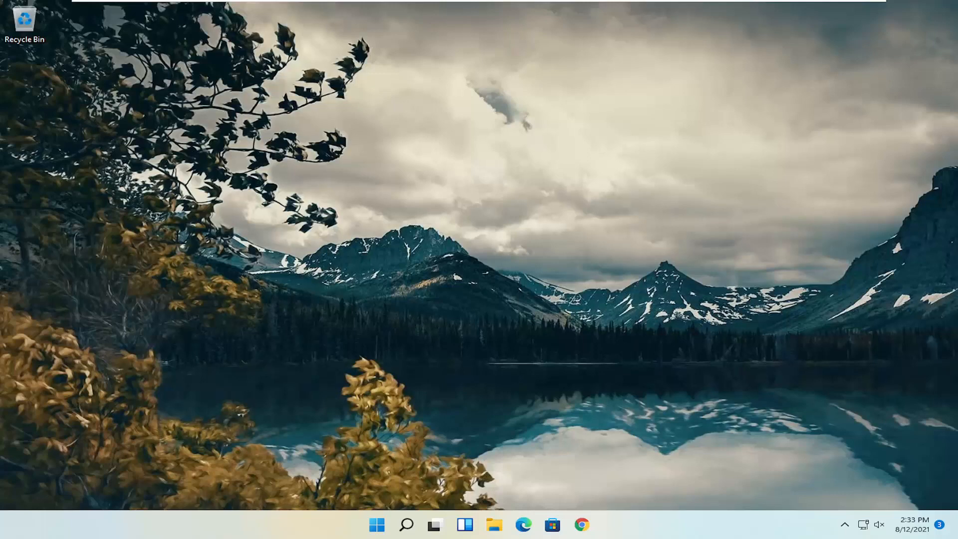
mouse_move(445, 451)
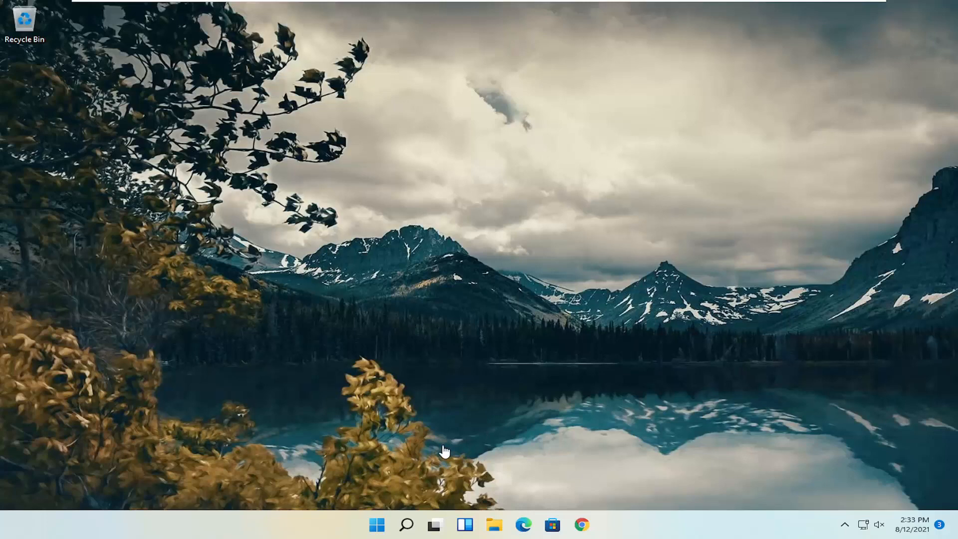
Search the taskbar for 'settings' and launch the Settings app
click(406, 524)
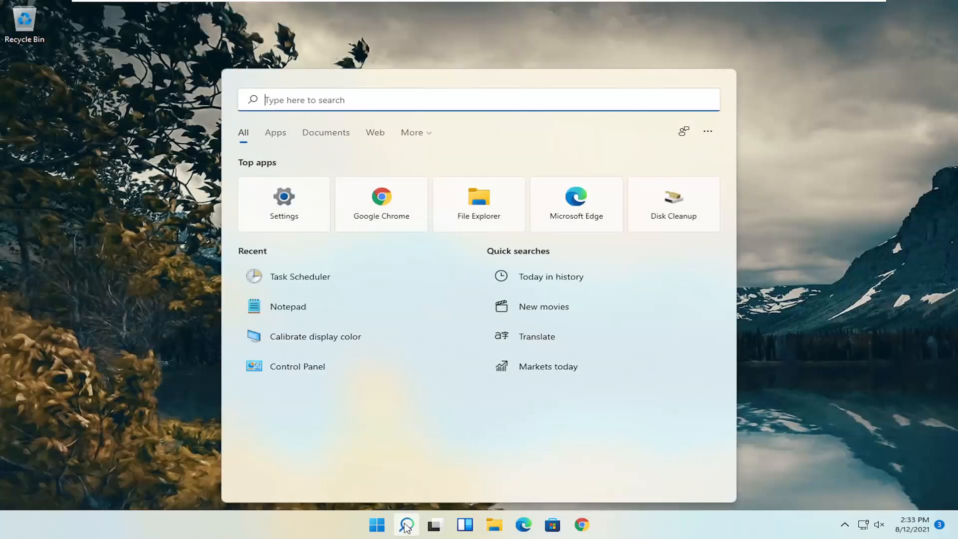
text(settings)
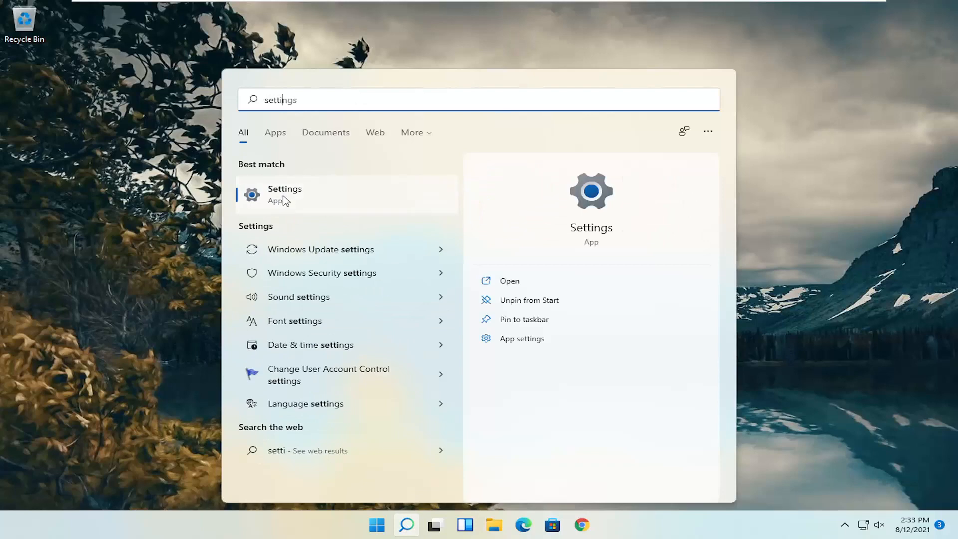
click(285, 194)
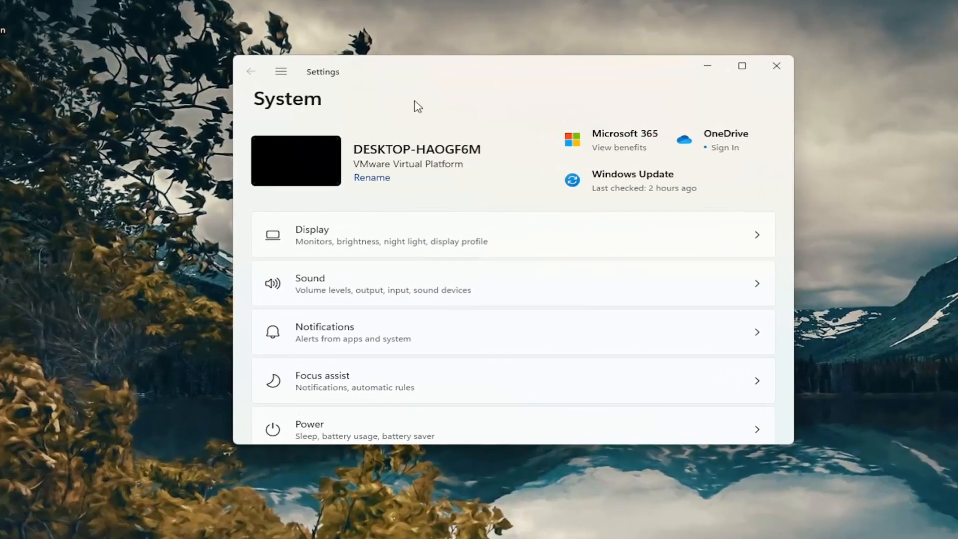
Go to Network & internet and open Advanced network settings
click(281, 72)
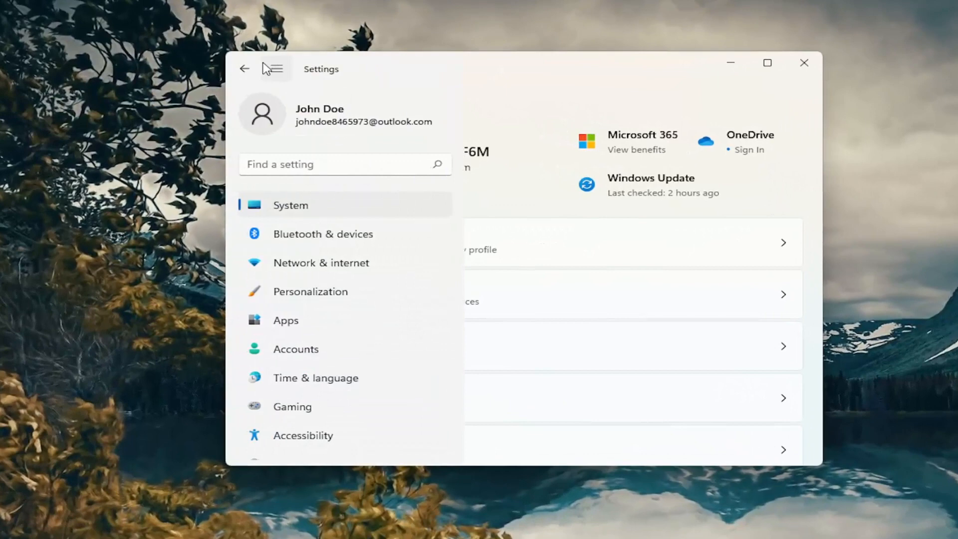
mouse_move(320, 263)
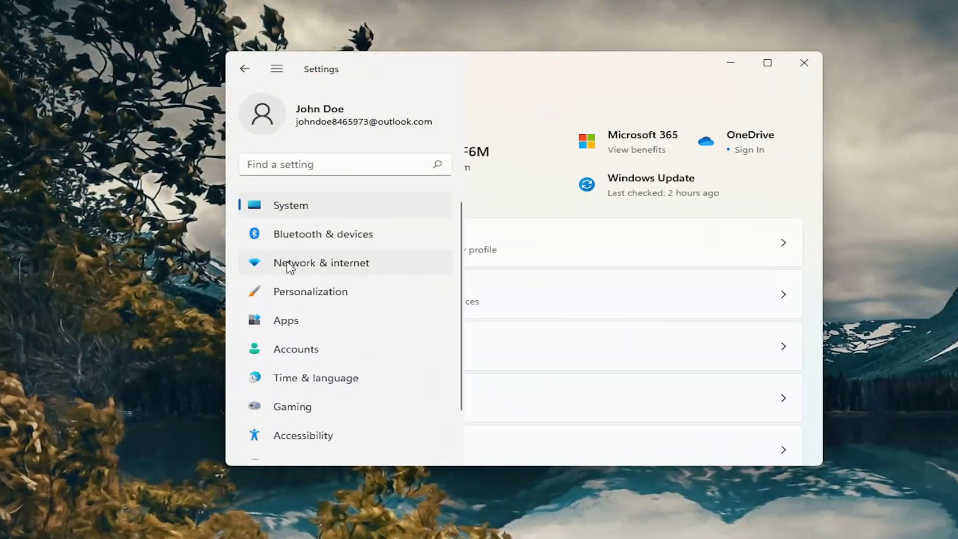
click(321, 261)
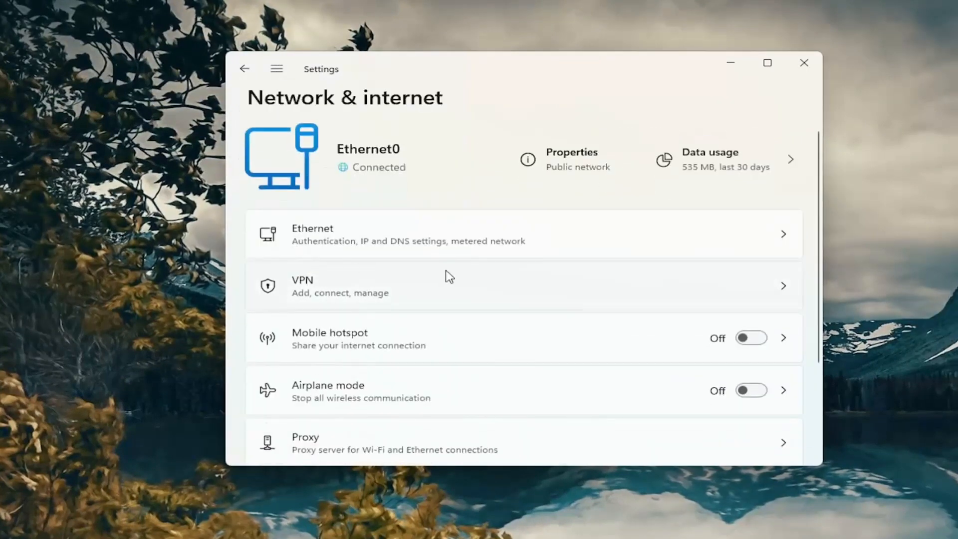
scroll(down, 3)
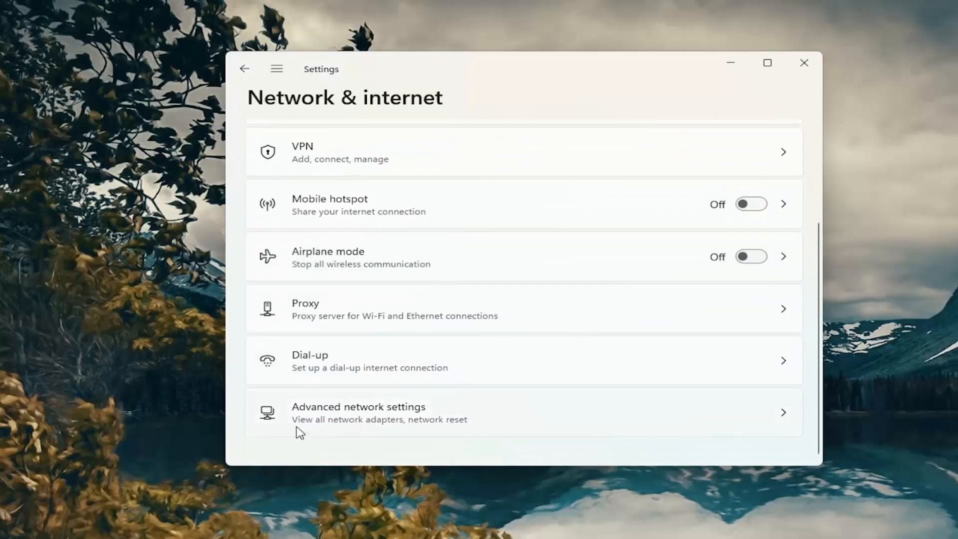
click(359, 413)
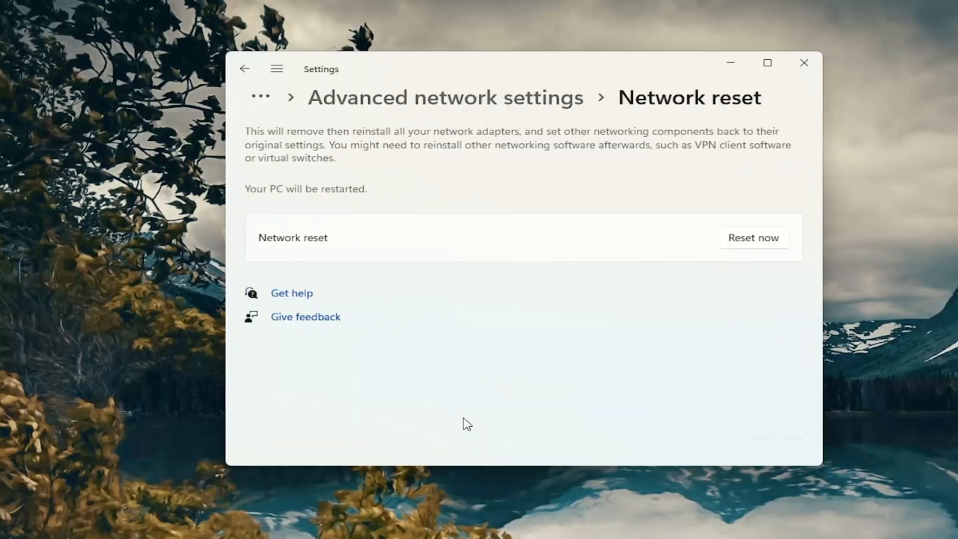
mouse_move(532, 156)
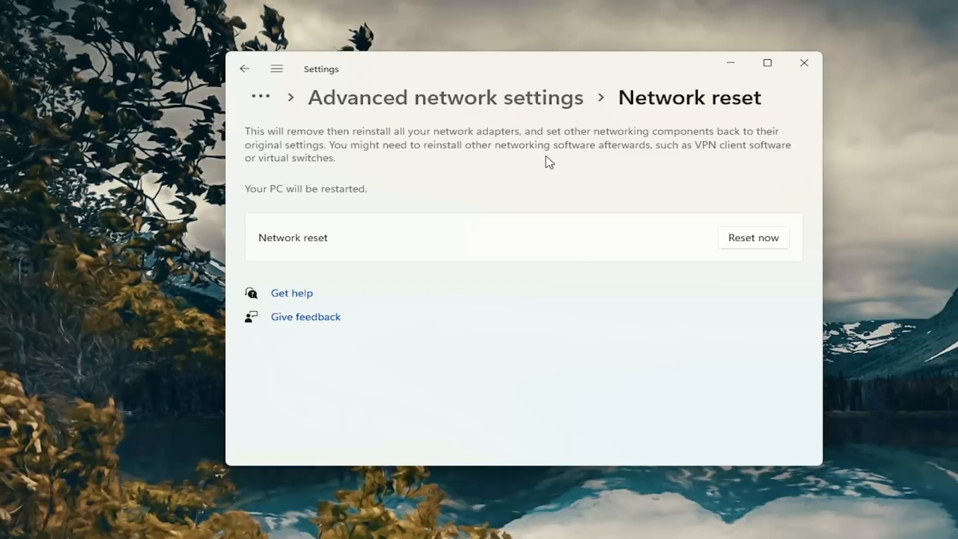
mouse_move(572, 172)
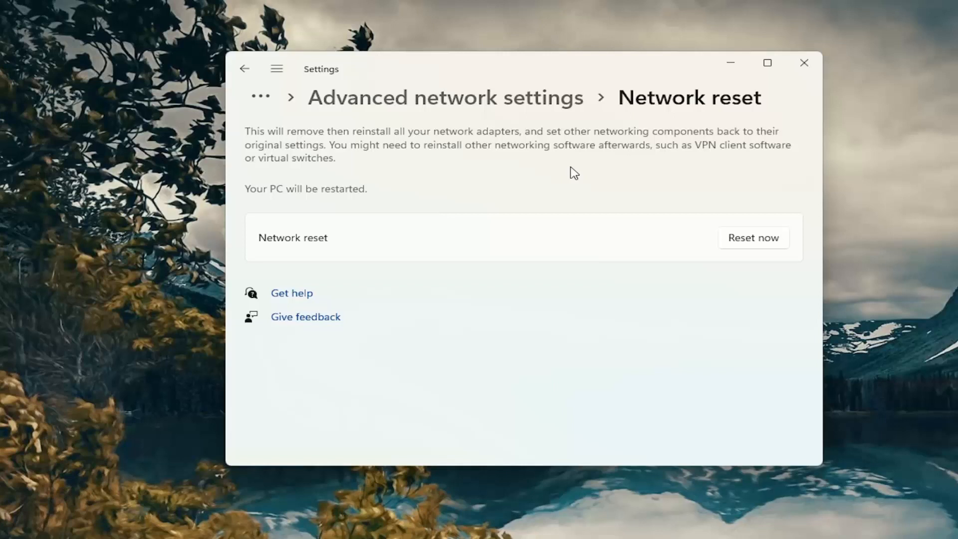
Start a network reset with Reset now, bringing up the confirmation prompt
click(754, 237)
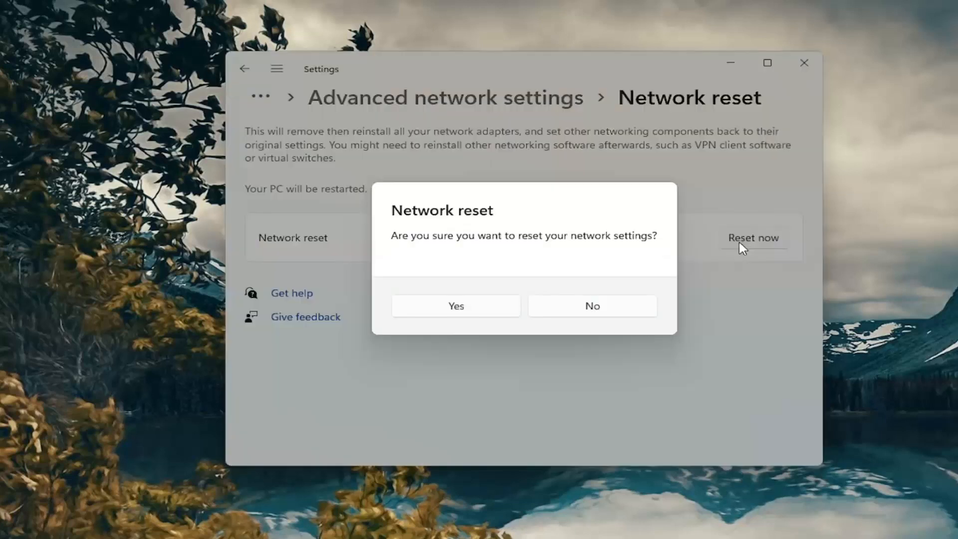
mouse_move(497, 297)
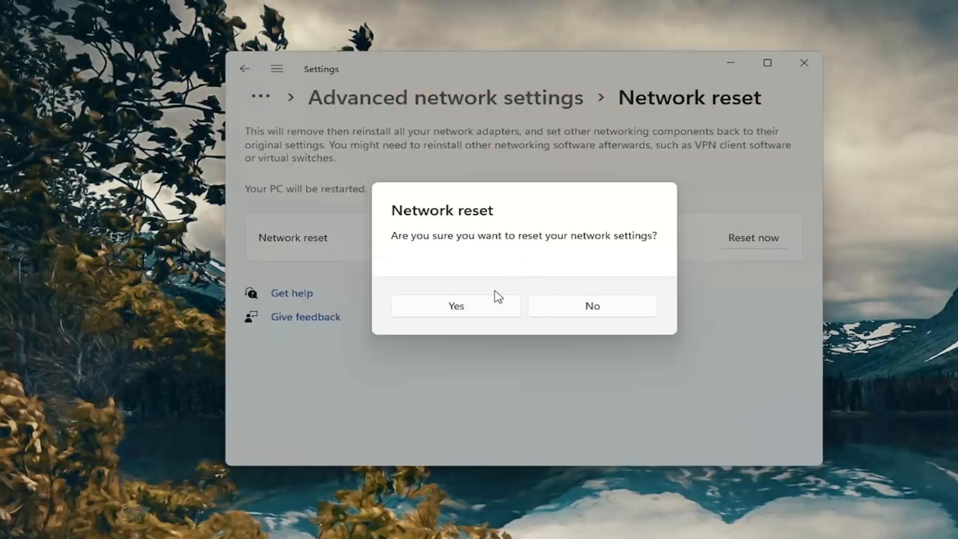
Confirm the network reset with Yes and close the 5-minute sign-out notice
click(455, 306)
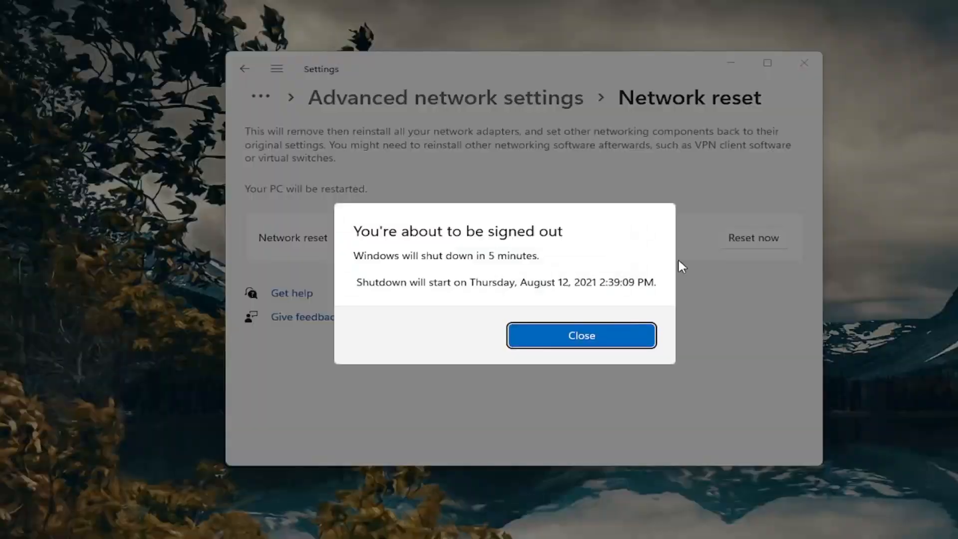
click(581, 335)
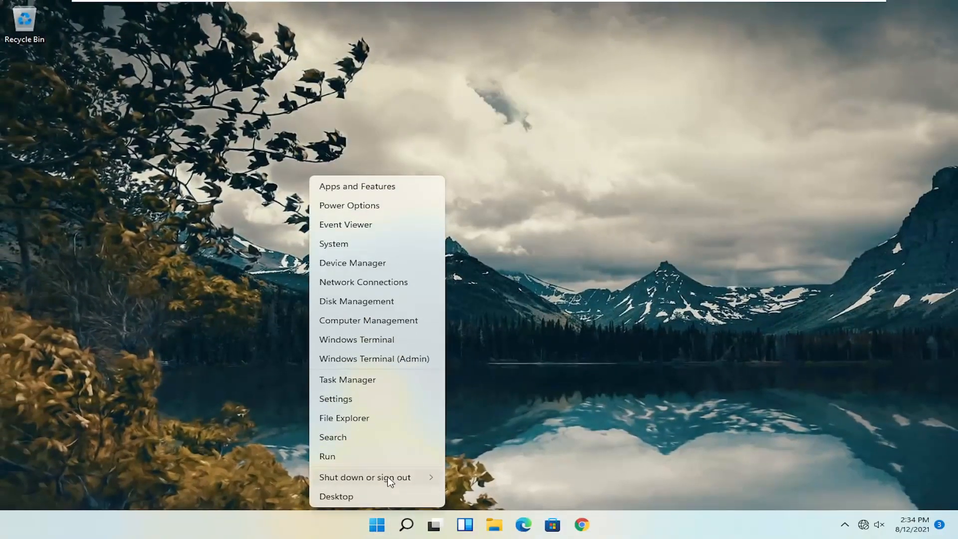
Restart the PC from the session-ending options so it returns to the Welcome screen
click(364, 477)
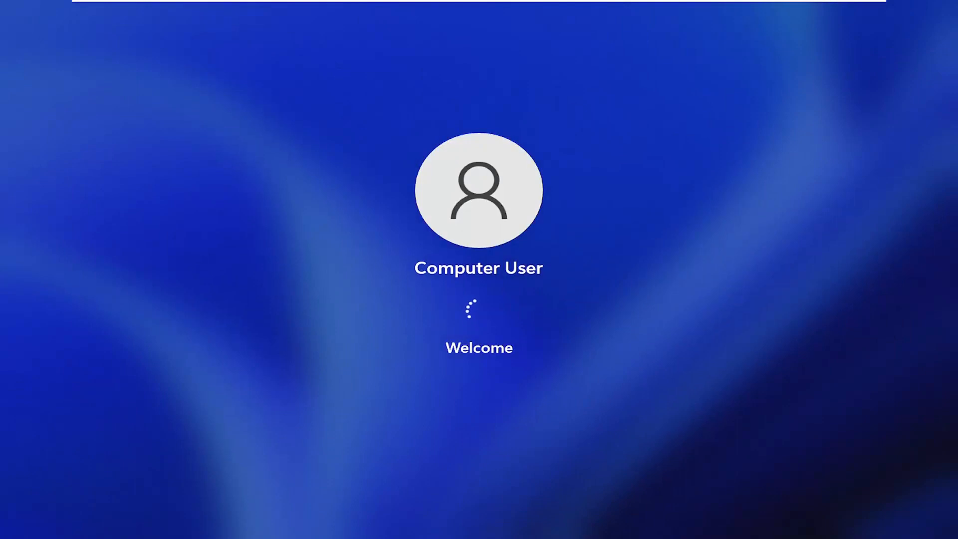